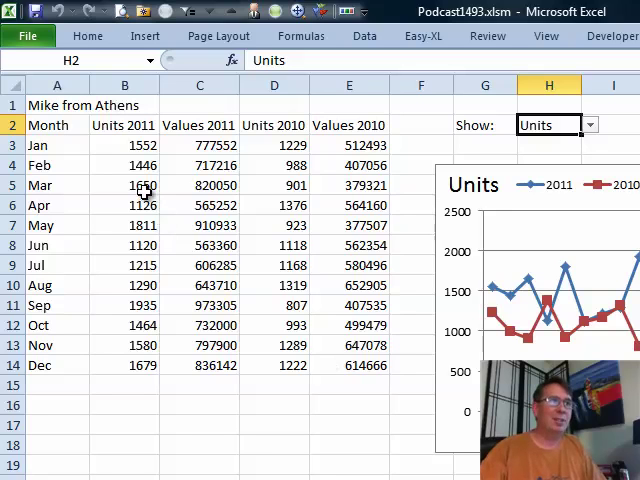
{"action": "mouse_move", "coordinate": [170, 204]}
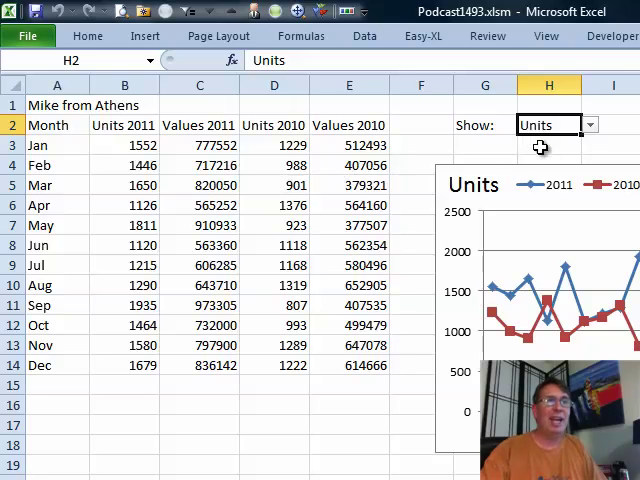
{"action": "mouse_move", "coordinate": [552, 190]}
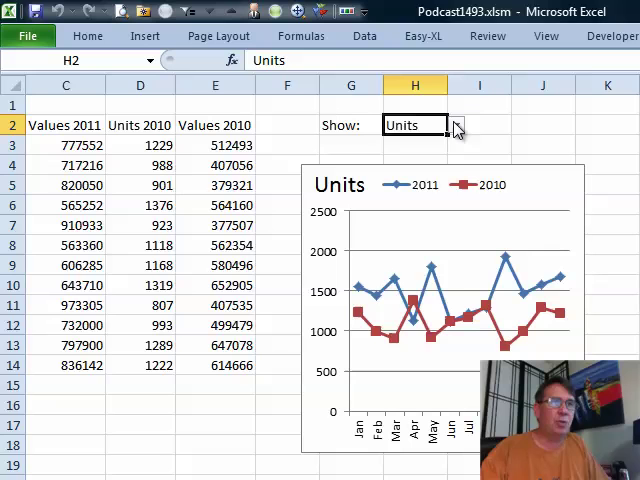
- Pick Values in the H2 dropdown, then bring up its data validation rules
{"action": "left_click", "coordinate": [456, 124]}
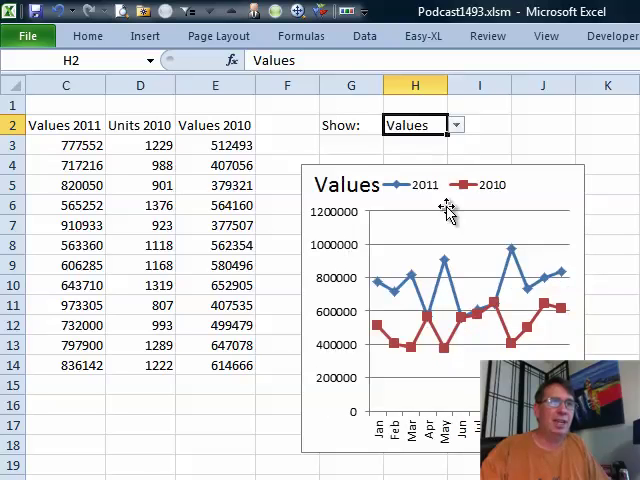
{"action": "left_click", "coordinate": [456, 124]}
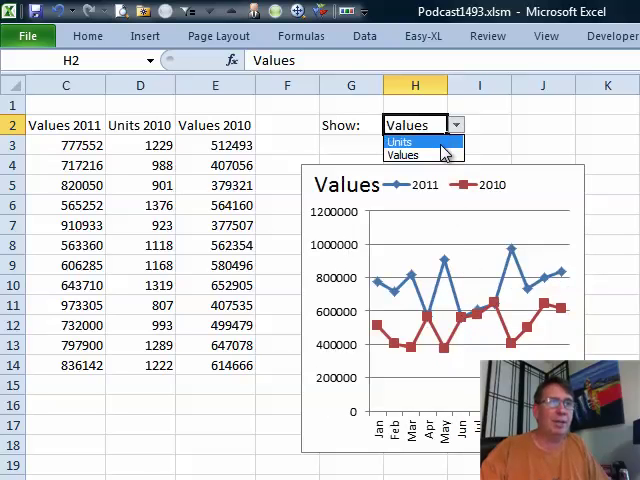
{"action": "left_click", "coordinate": [412, 156]}
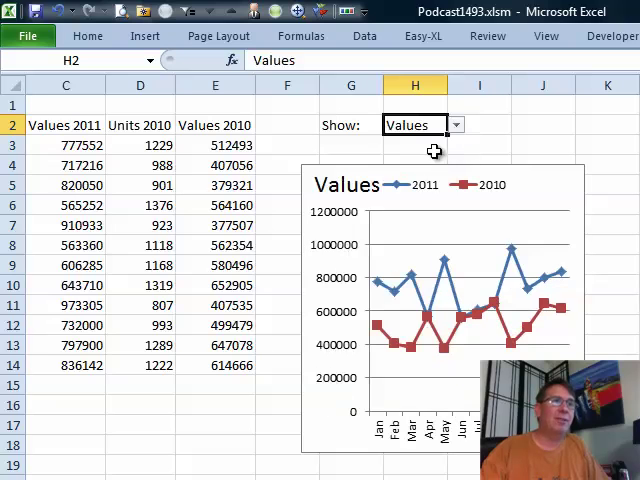
{"action": "key", "text": "alt"}
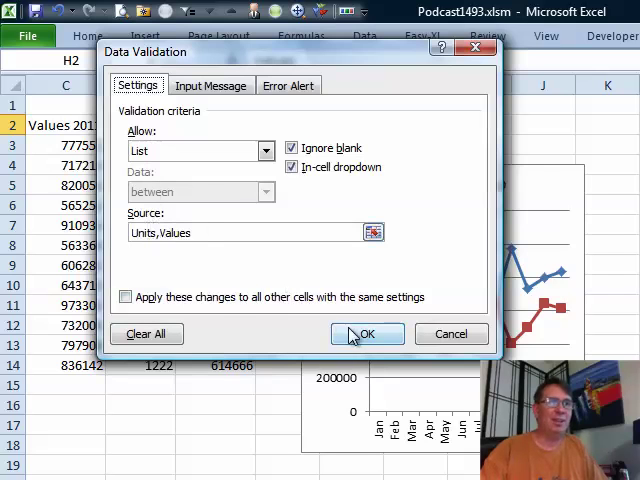
{"action": "left_click", "coordinate": [366, 332]}
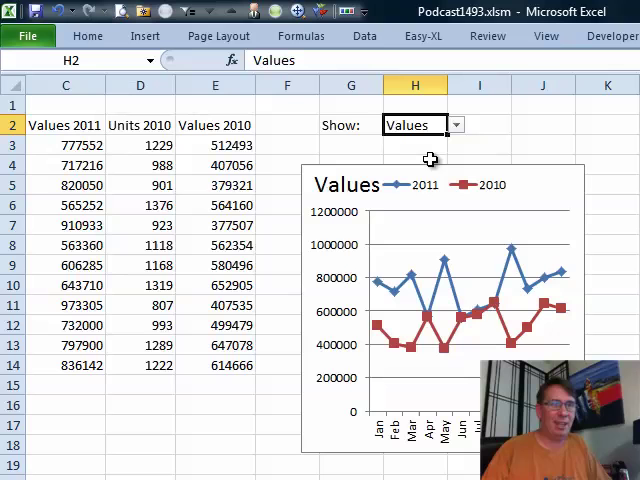
{"action": "mouse_move", "coordinate": [548, 208]}
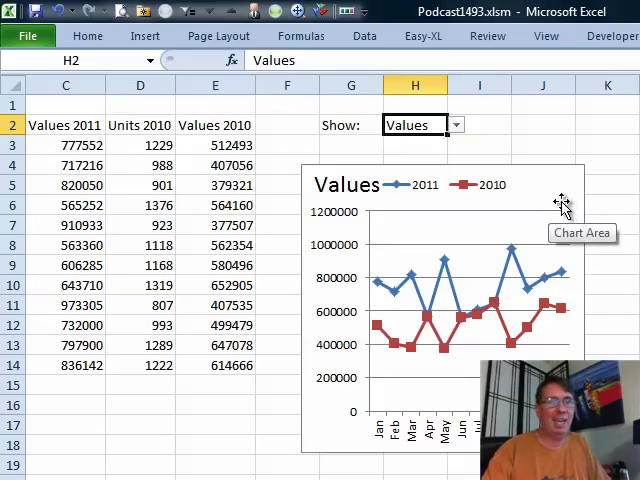
{"action": "mouse_move", "coordinate": [604, 304]}
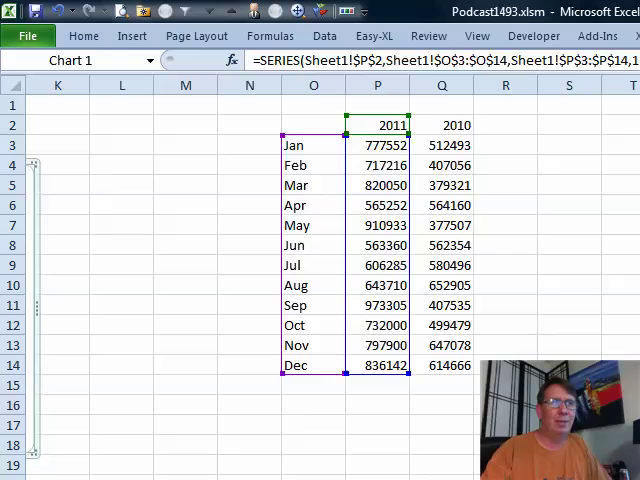
{"action": "left_click", "coordinate": [312, 144]}
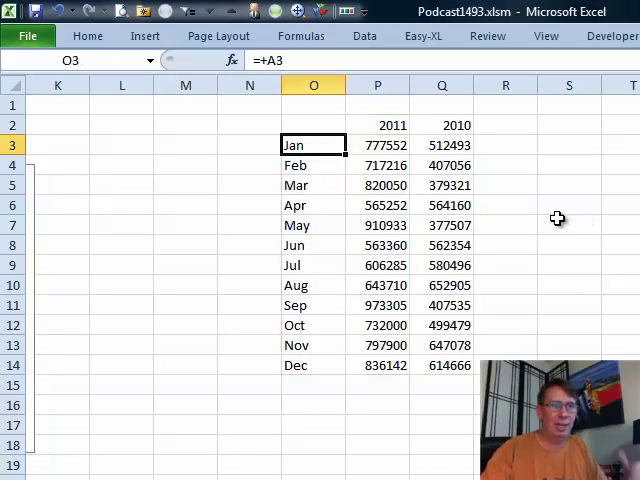
{"action": "left_click", "coordinate": [376, 144]}
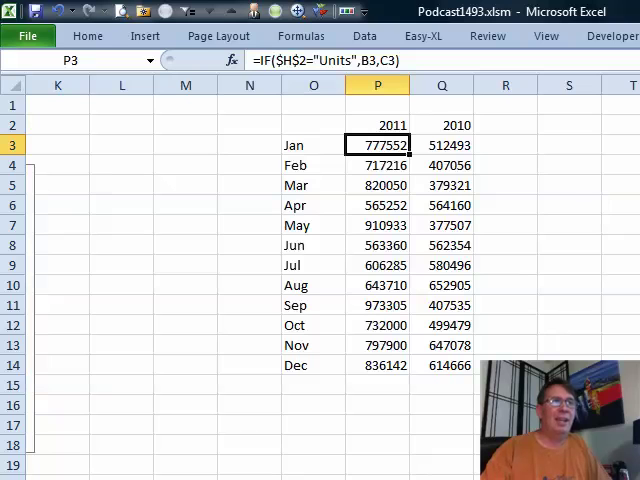
{"action": "mouse_move", "coordinate": [300, 60]}
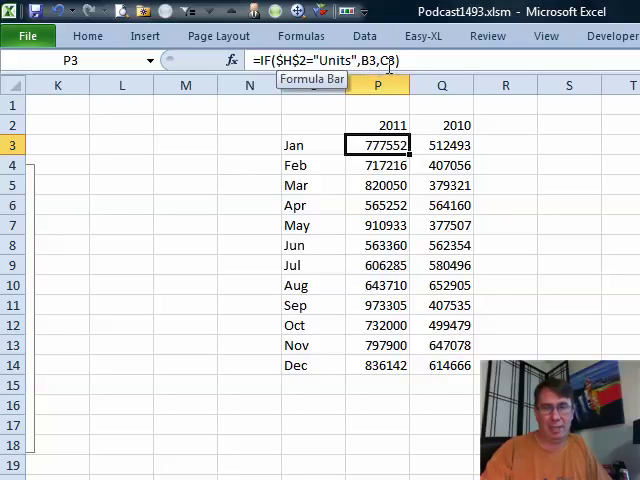
{"action": "left_click", "coordinate": [442, 144]}
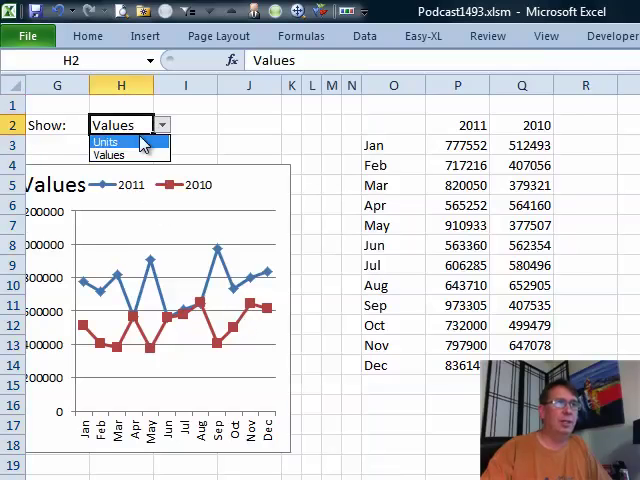
- Pick Units in the H2 dropdown so the helper columns and chart redraw in units
{"action": "left_click", "coordinate": [104, 140]}
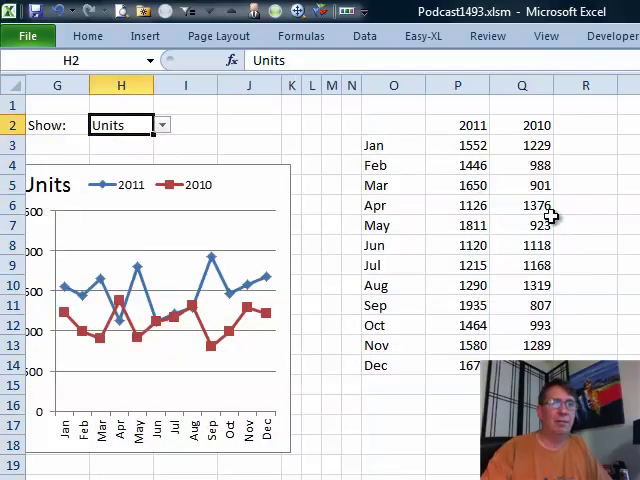
{"action": "left_click_drag", "start_coordinate": [392, 124], "coordinate": [520, 344]}
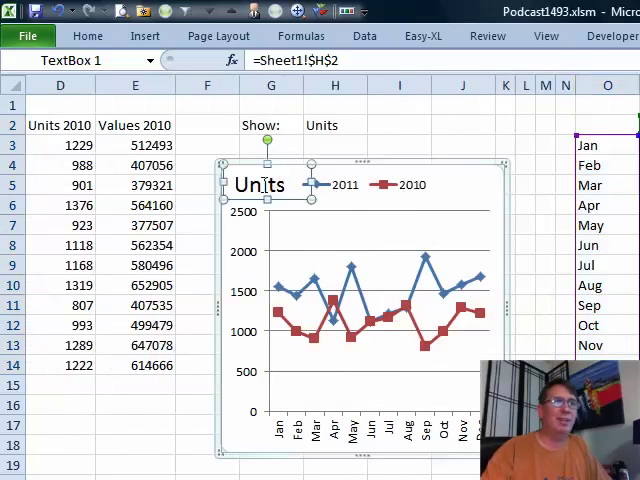
{"action": "mouse_move", "coordinate": [290, 204]}
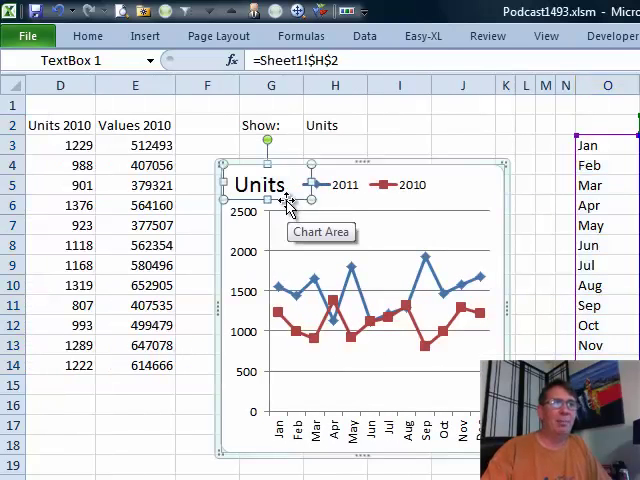
{"action": "left_click", "coordinate": [144, 36]}
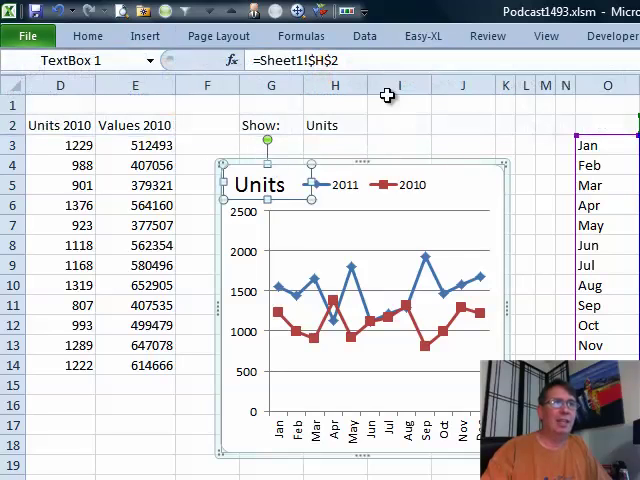
{"action": "mouse_move", "coordinate": [344, 60]}
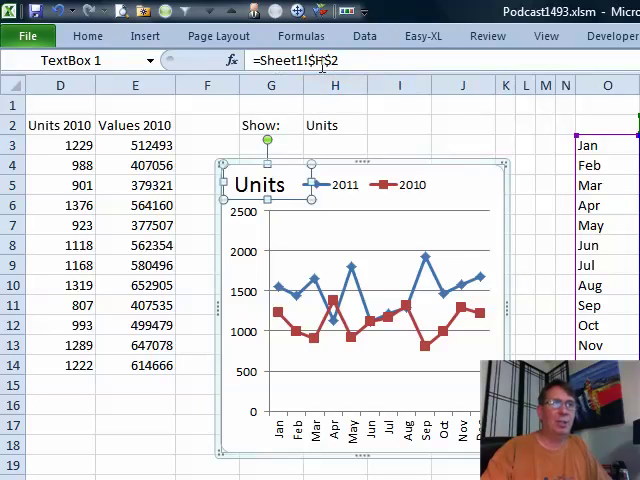
- Pick Values in the H2 dropdown so the chart and linked title show values
{"action": "left_click", "coordinate": [374, 126]}
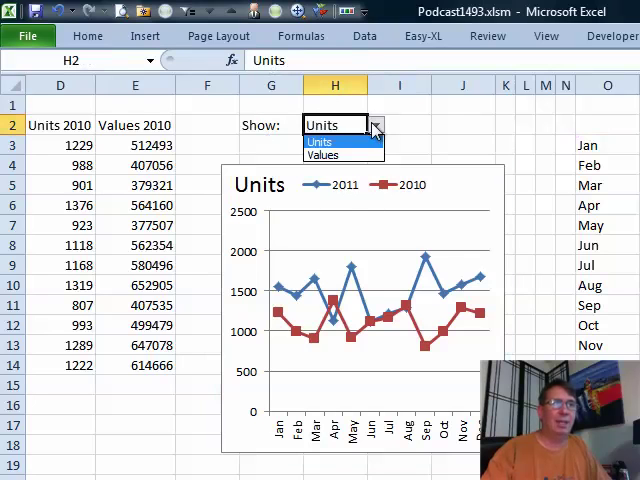
{"action": "left_click", "coordinate": [322, 154]}
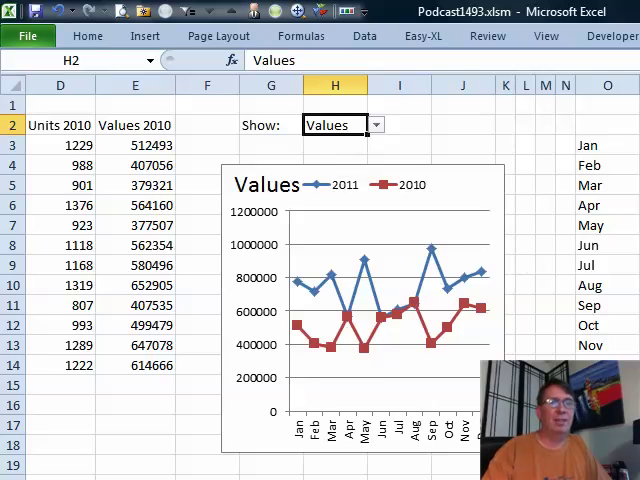